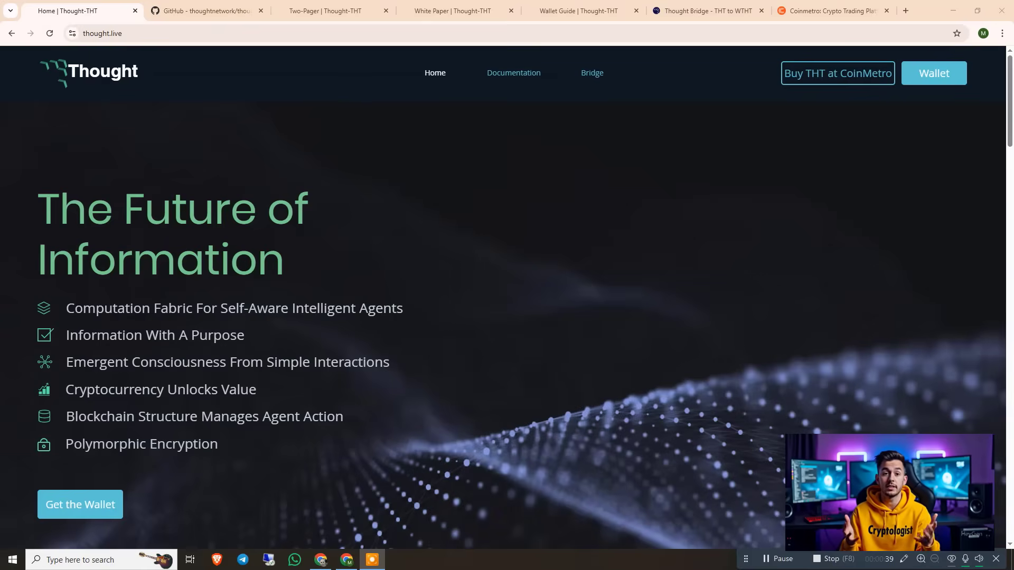
{"action": "mouse_move", "coordinate": [581, 398]}
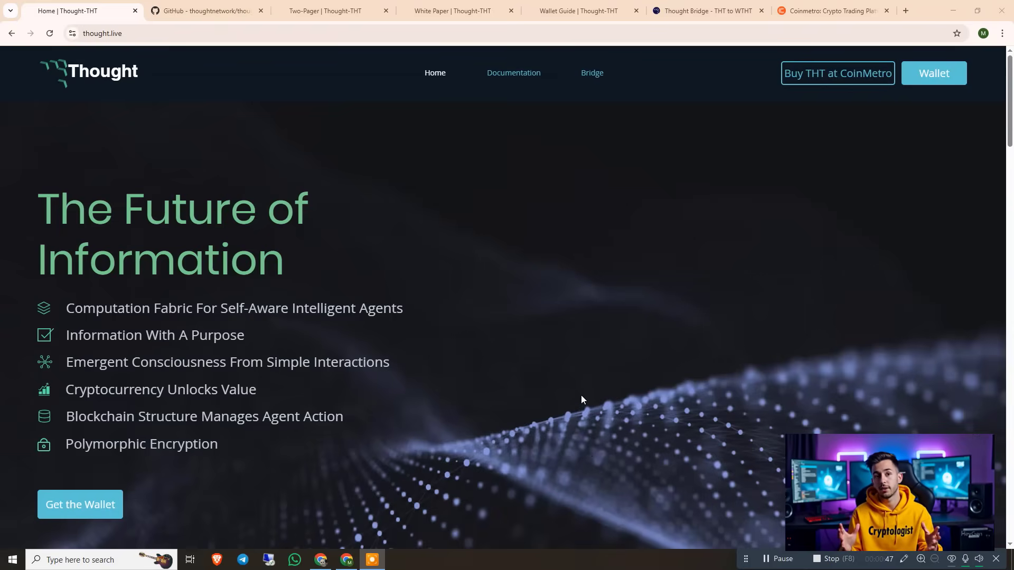
Scroll the thought.live homepage down to the THT Supply pie chart (34% circulating, 64% locked, 2% unmined).
{"action": "scroll", "scroll_direction": "down", "scroll_amount": 3}
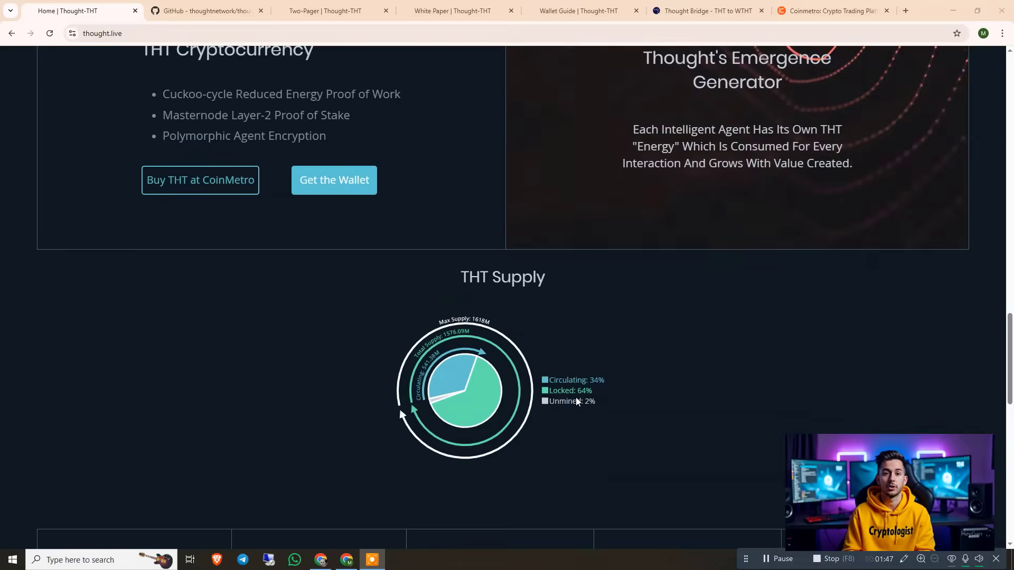
Reach the wallet link leading to the thoughtnetwork/thought-wallet GitHub repository with release 0.18.4.
{"action": "scroll", "scroll_direction": "down", "scroll_amount": 3}
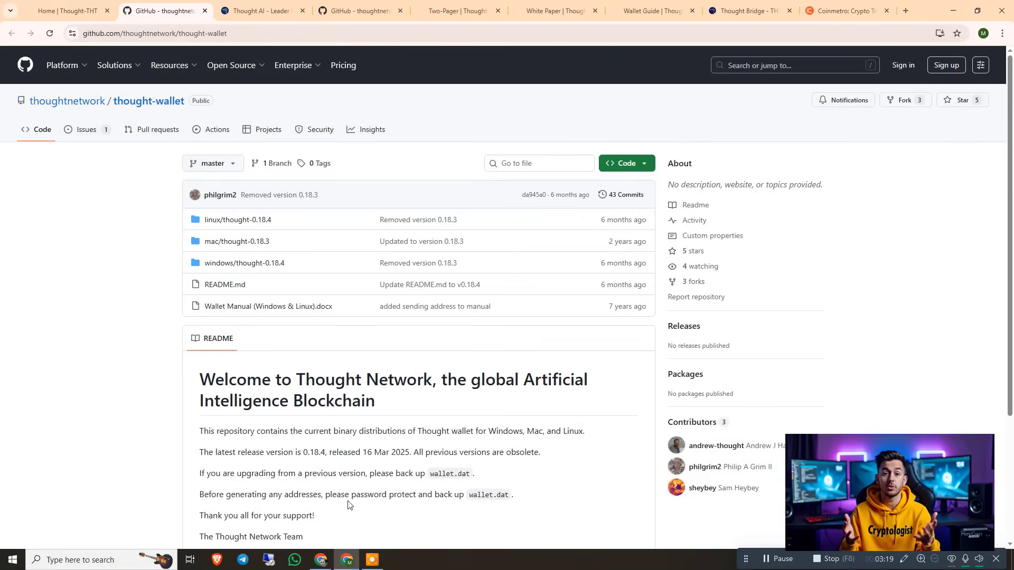
Switch to the Thought AI tab showing thoughtai.org.
{"action": "left_click", "coordinate": [262, 10]}
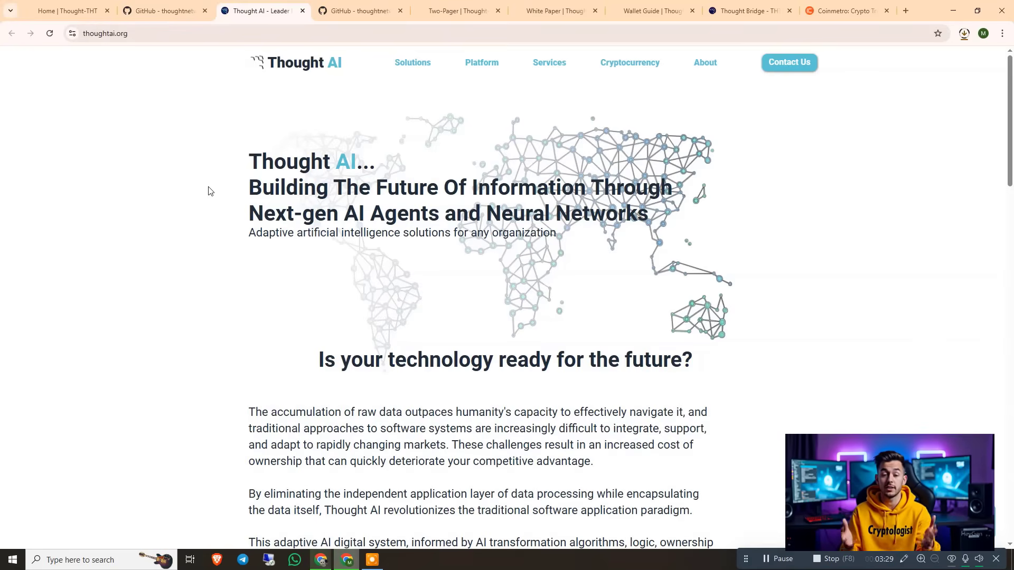
{"action": "left_click", "coordinate": [461, 10]}
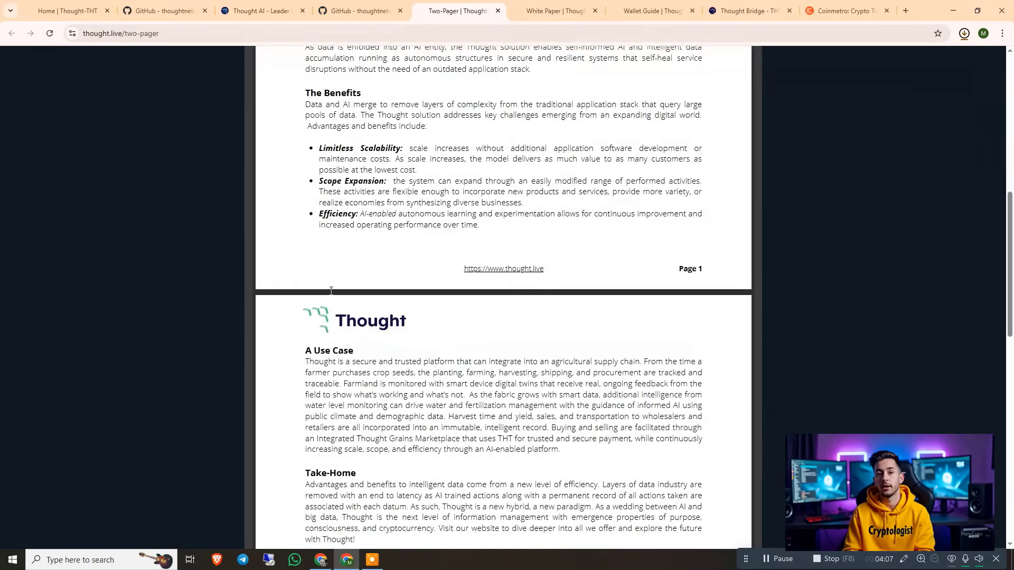
Scroll back up through the Two-Pager before moving to the Wallet Guide.
{"action": "scroll", "scroll_direction": "up", "scroll_amount": 3}
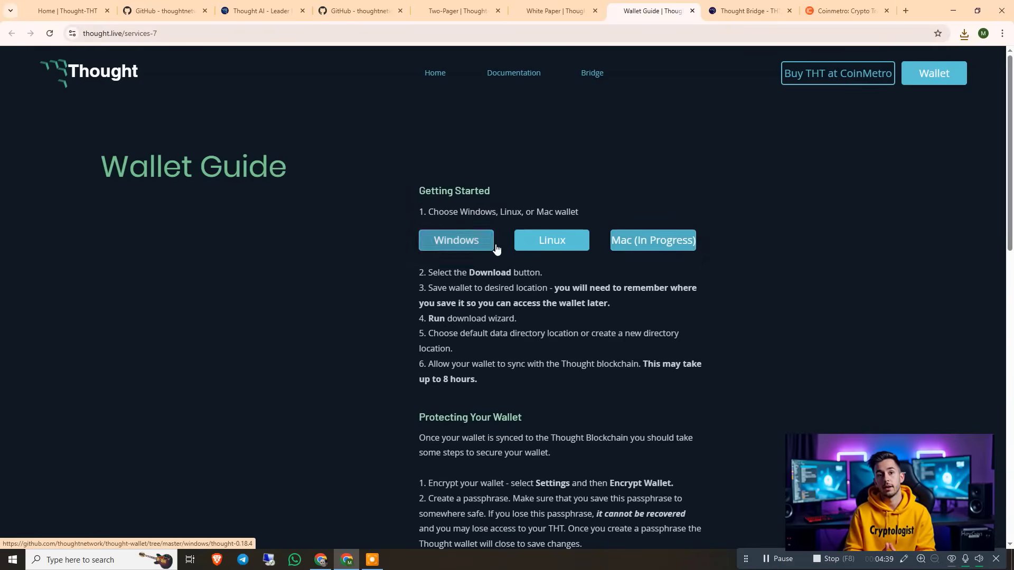
Scroll the Wallet Guide down to the Protecting Your Wallet and receiving-address sections.
{"action": "scroll", "scroll_direction": "down", "scroll_amount": 3}
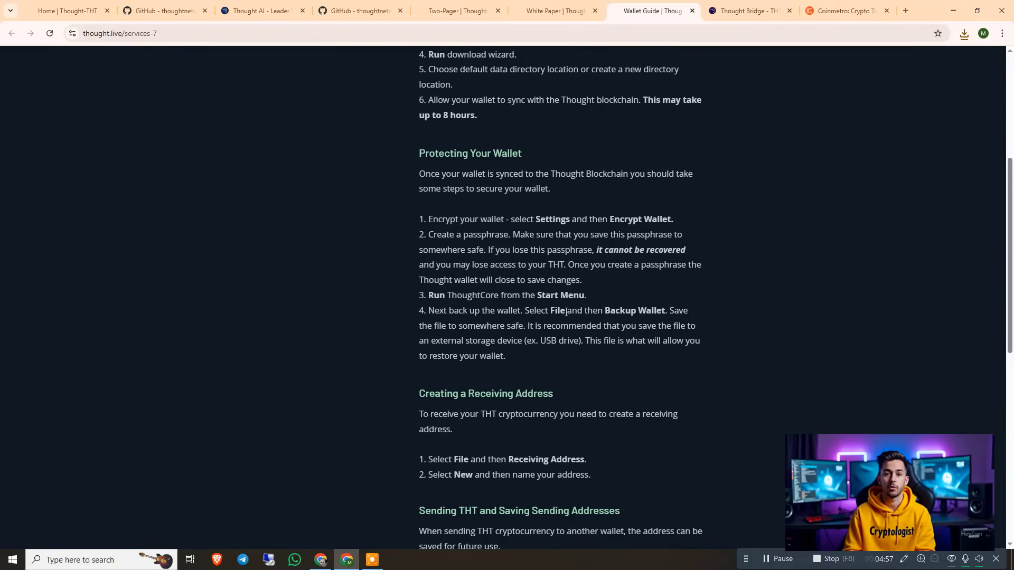